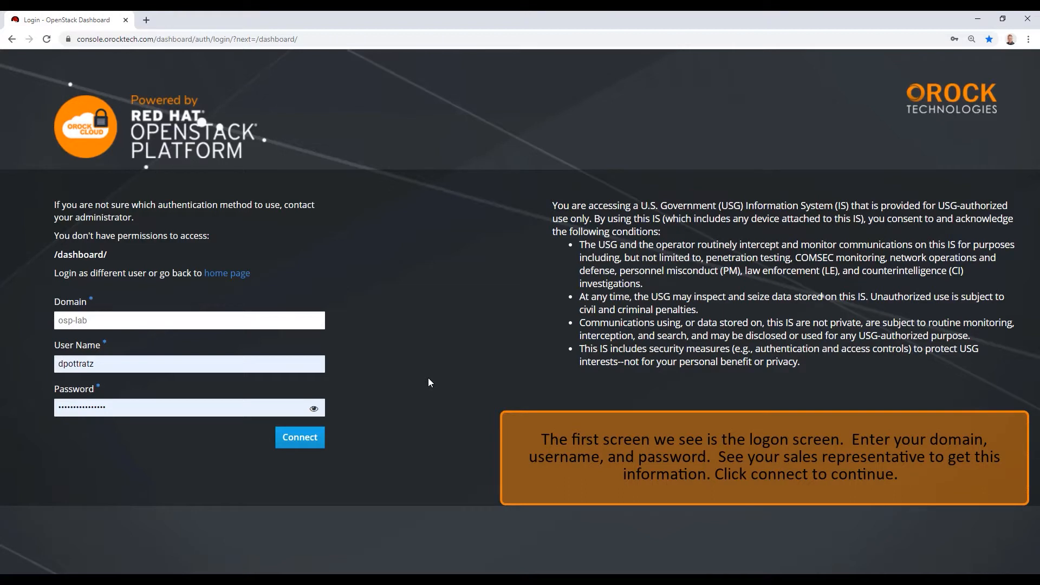
Sign in with the entered credentials and reach the Object Store menu.
left_click(189, 363)
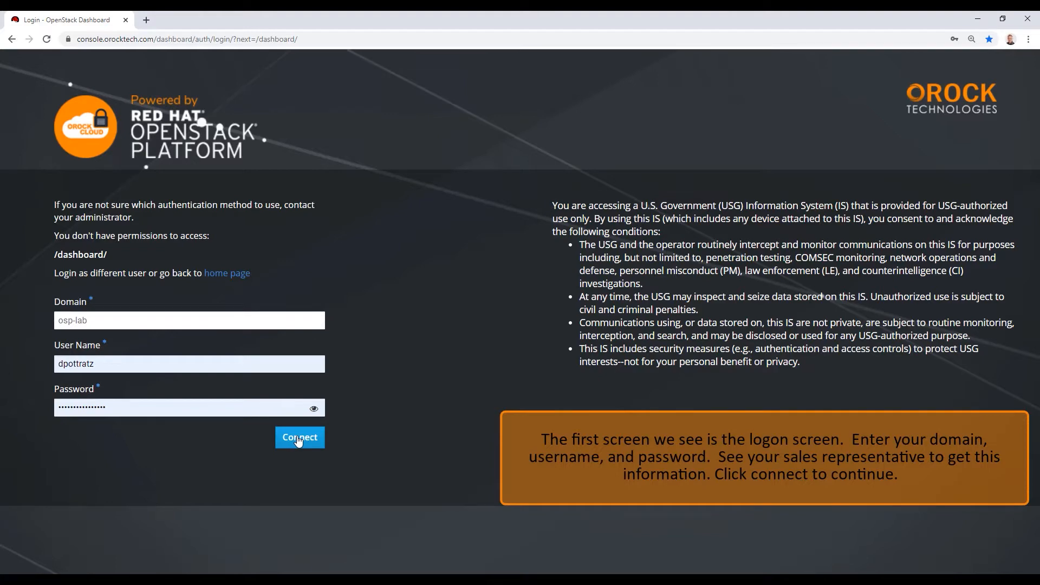
left_click(299, 437)
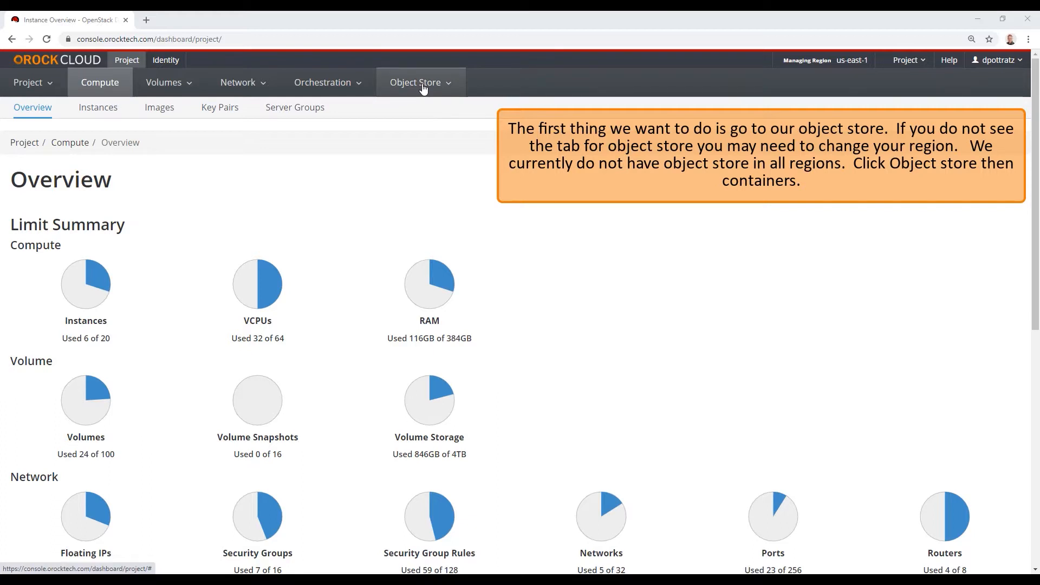
left_click(416, 82)
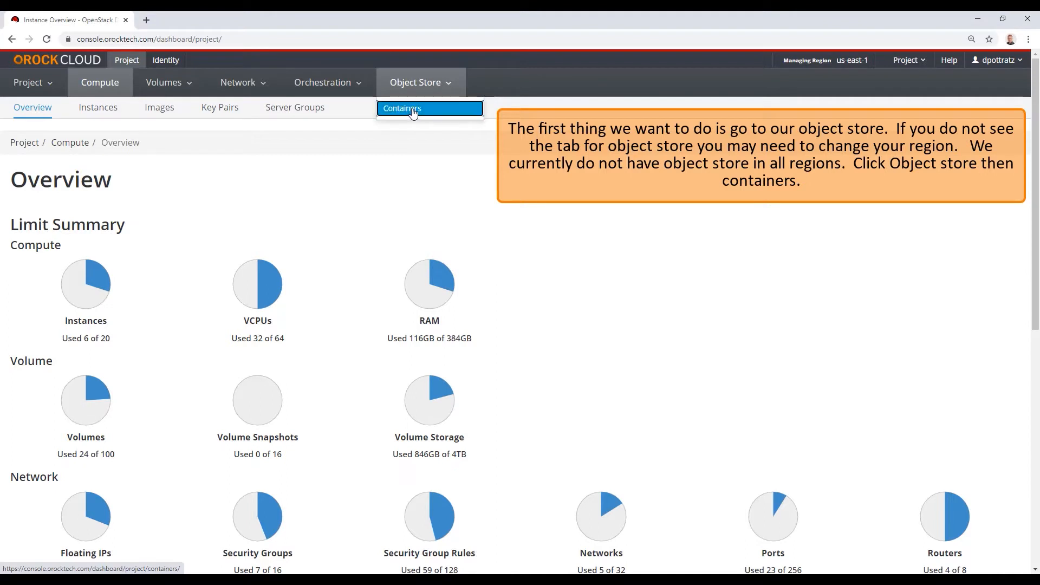
Go to the Object Store Containers list, currently empty.
left_click(402, 109)
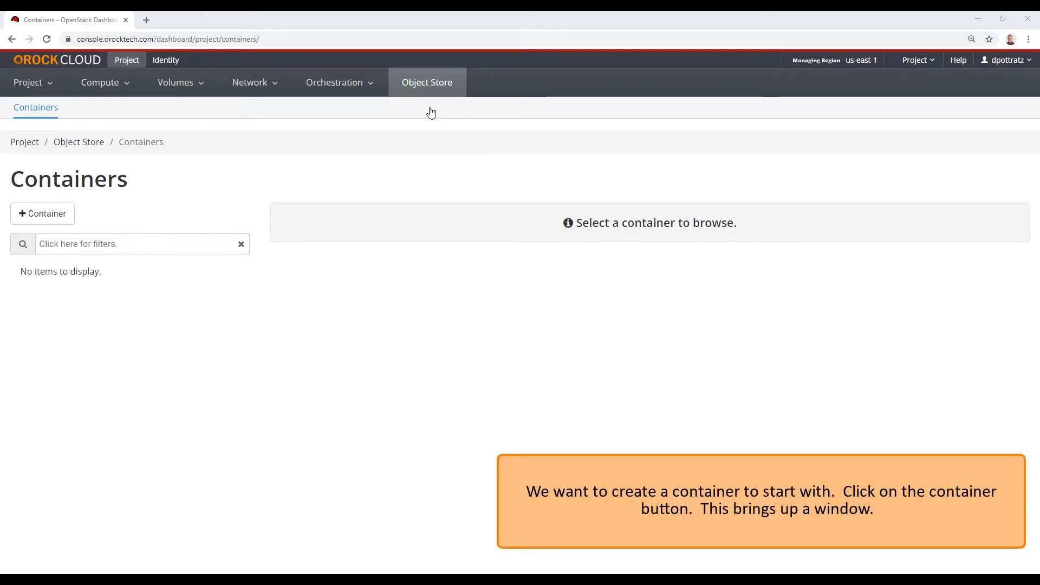
mouse_move(140, 190)
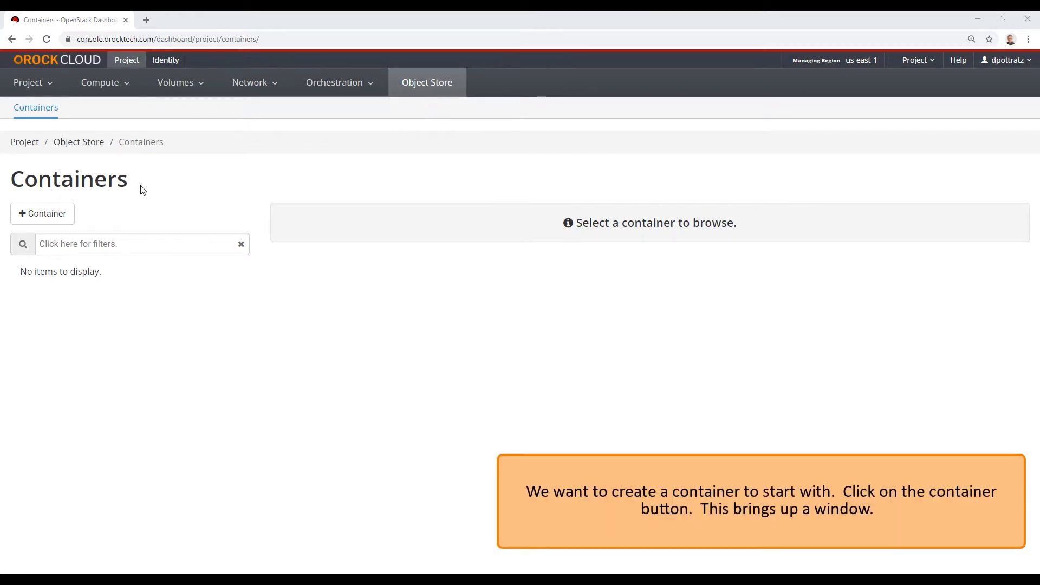
Create a new Not public container named demo.
left_click(42, 213)
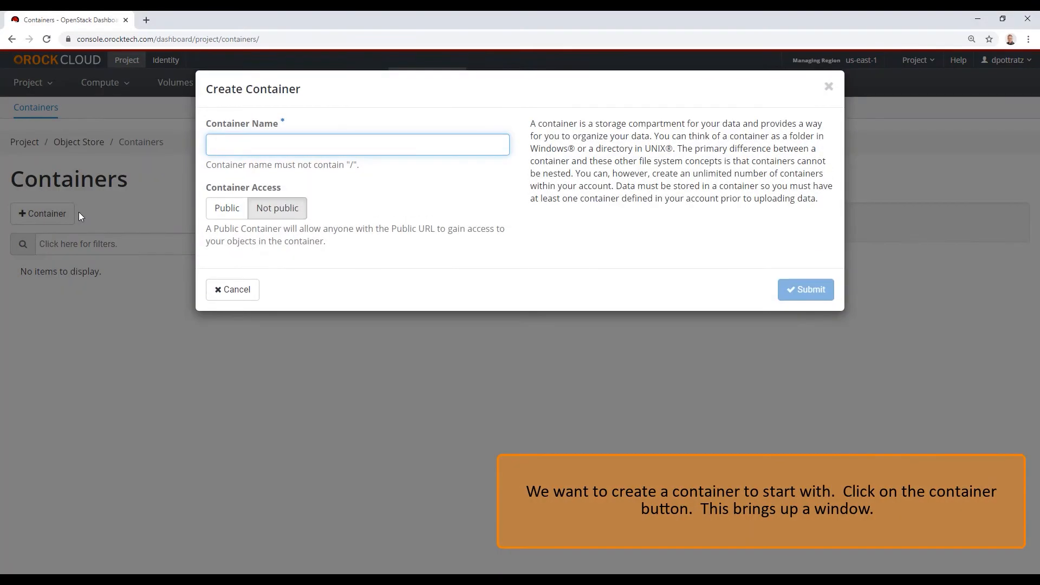
type("demo")
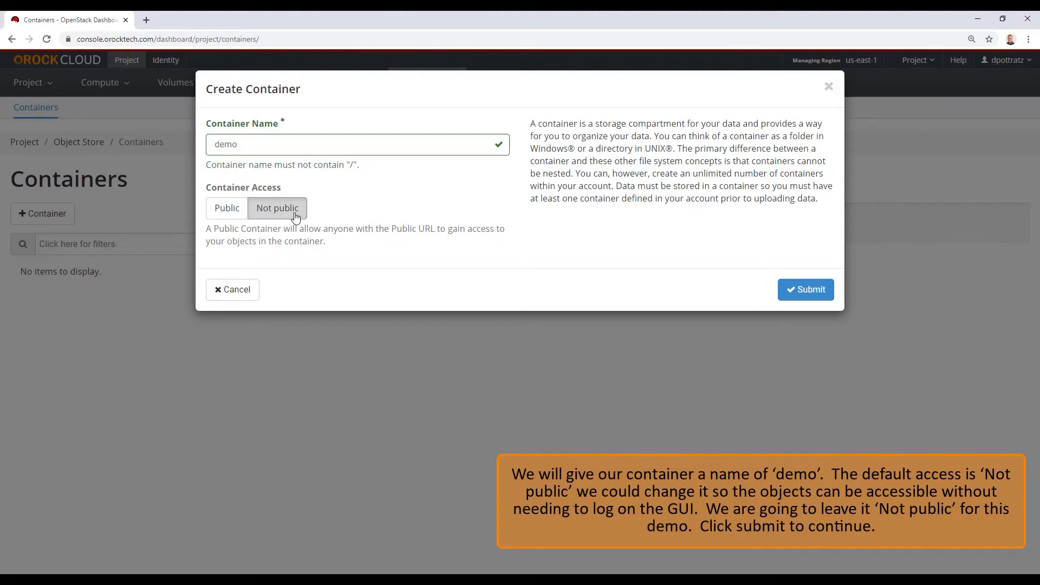
mouse_move(721, 284)
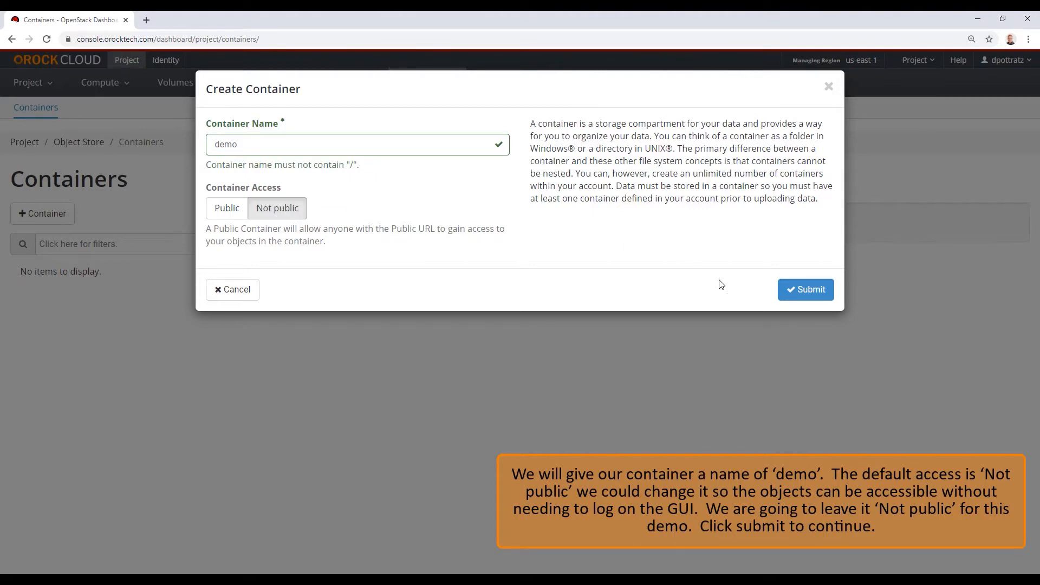
left_click(806, 289)
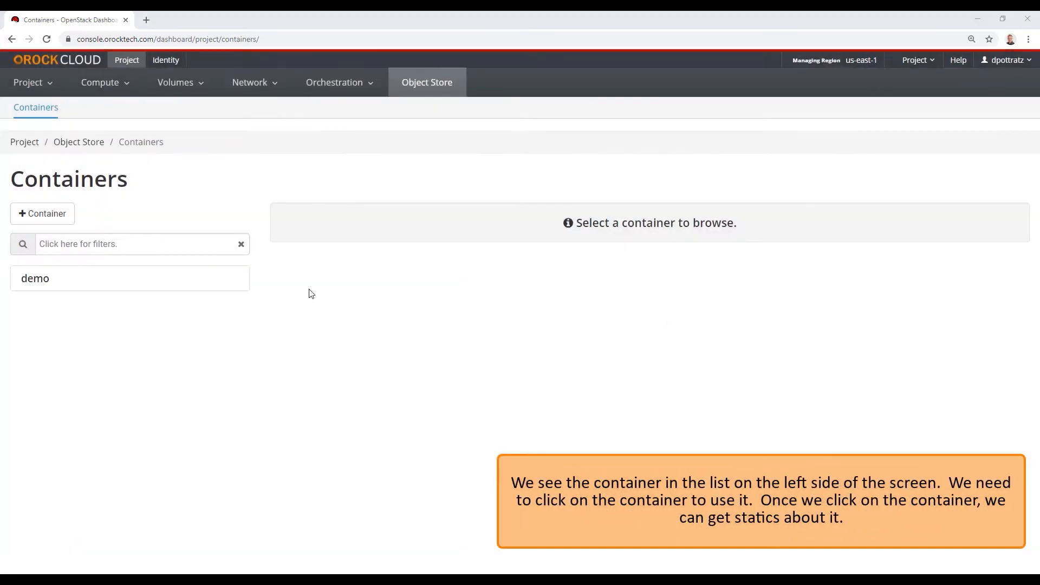
mouse_move(108, 288)
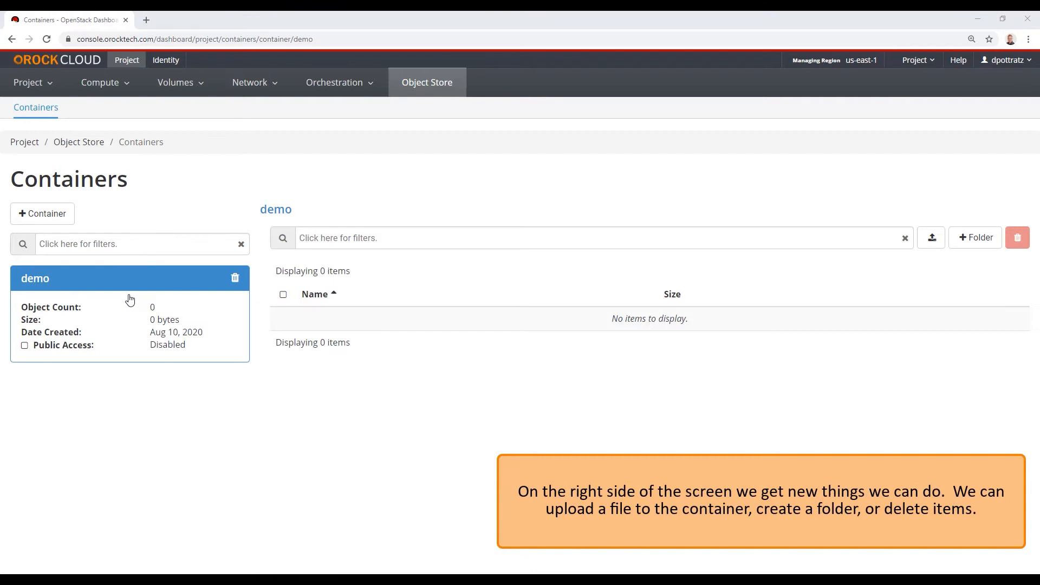
mouse_move(920, 290)
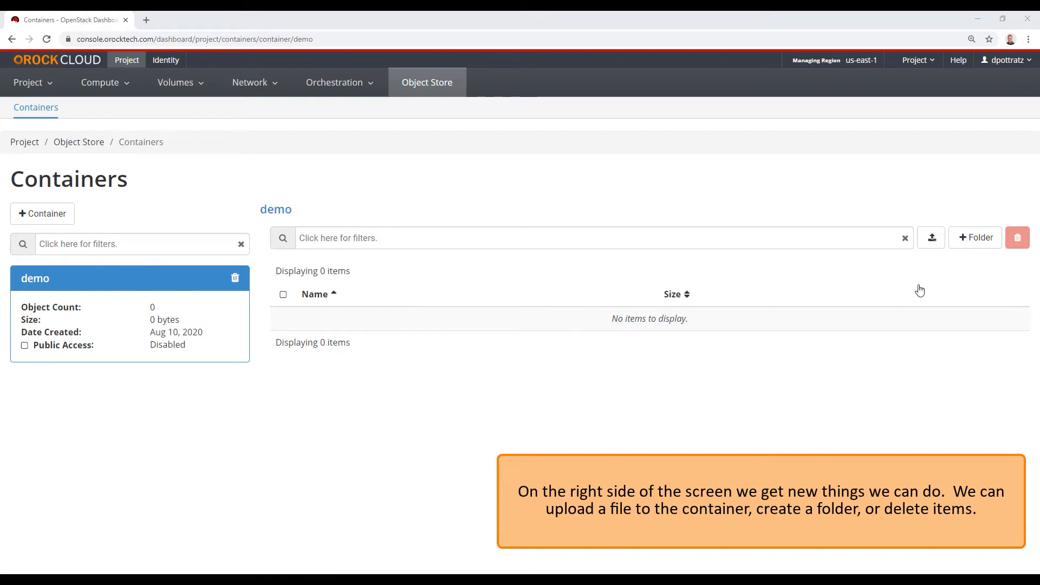
mouse_move(930, 237)
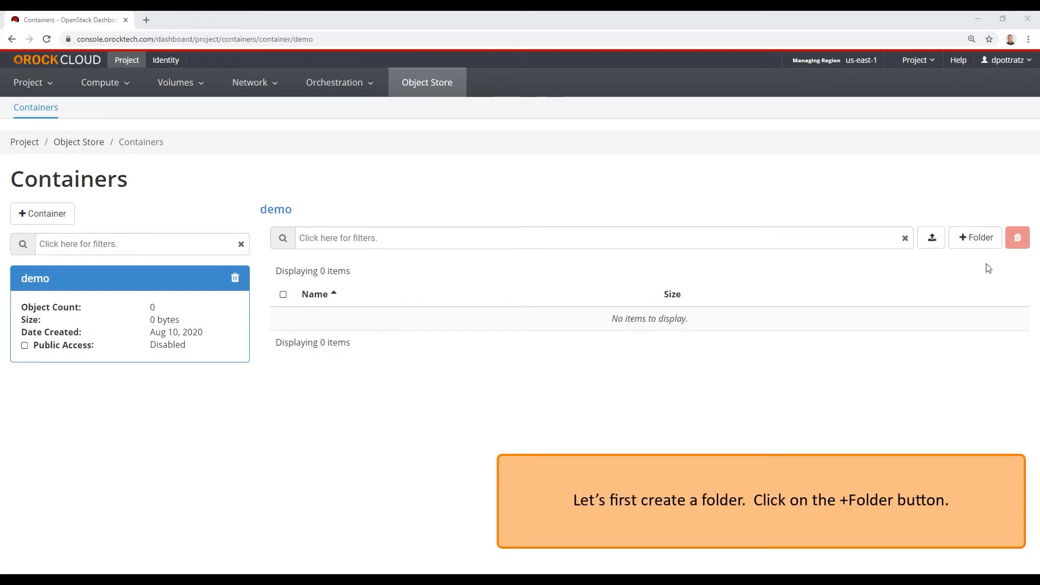
mouse_move(975, 237)
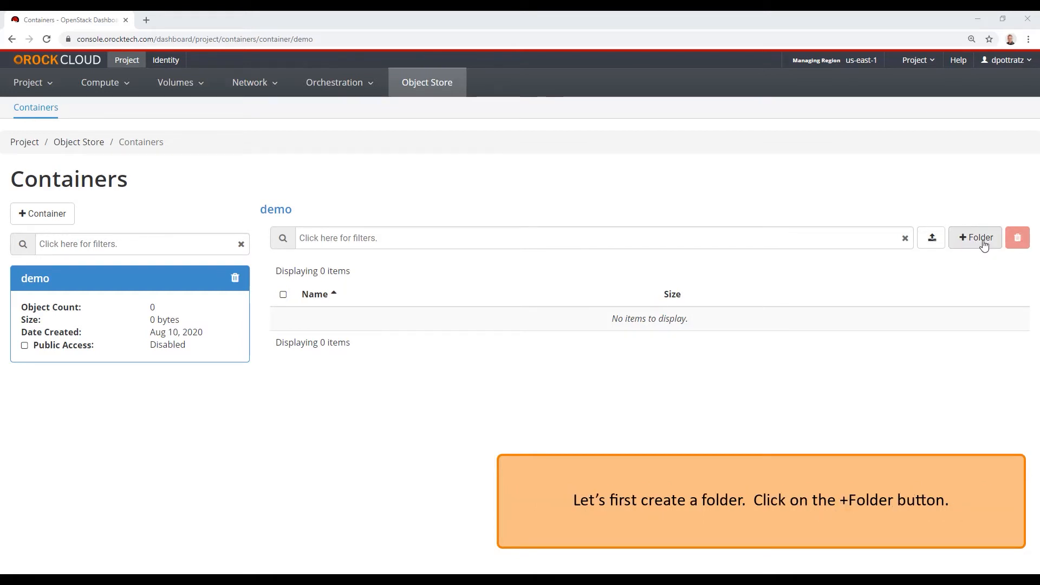
left_click(974, 238)
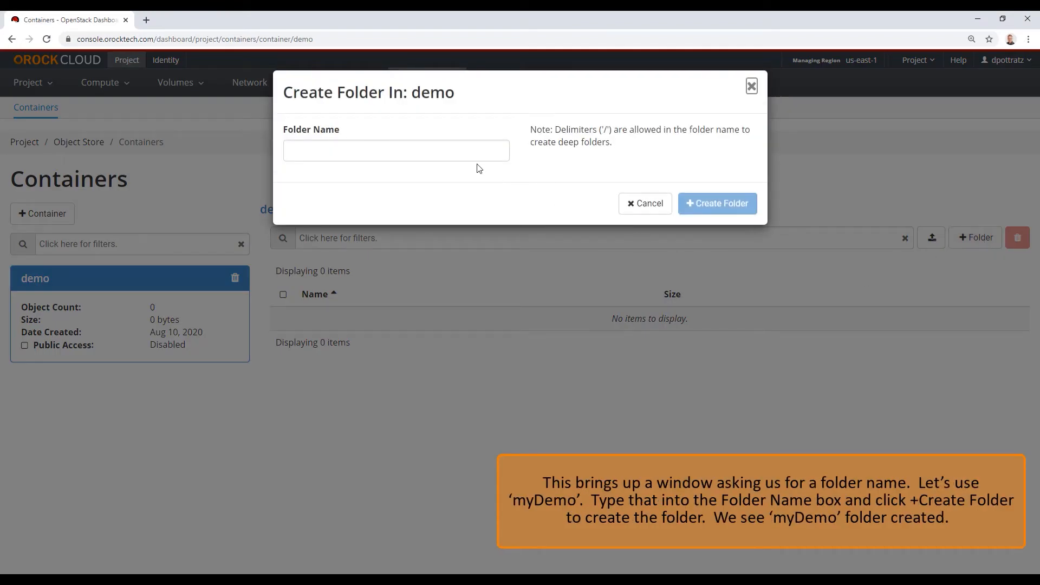
left_click(396, 150)
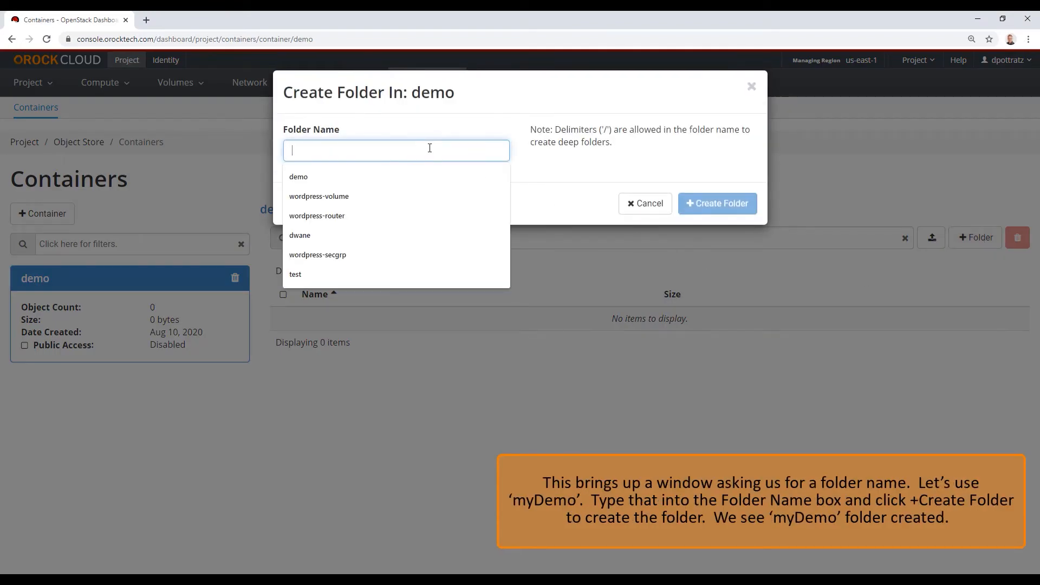
type("myDe")
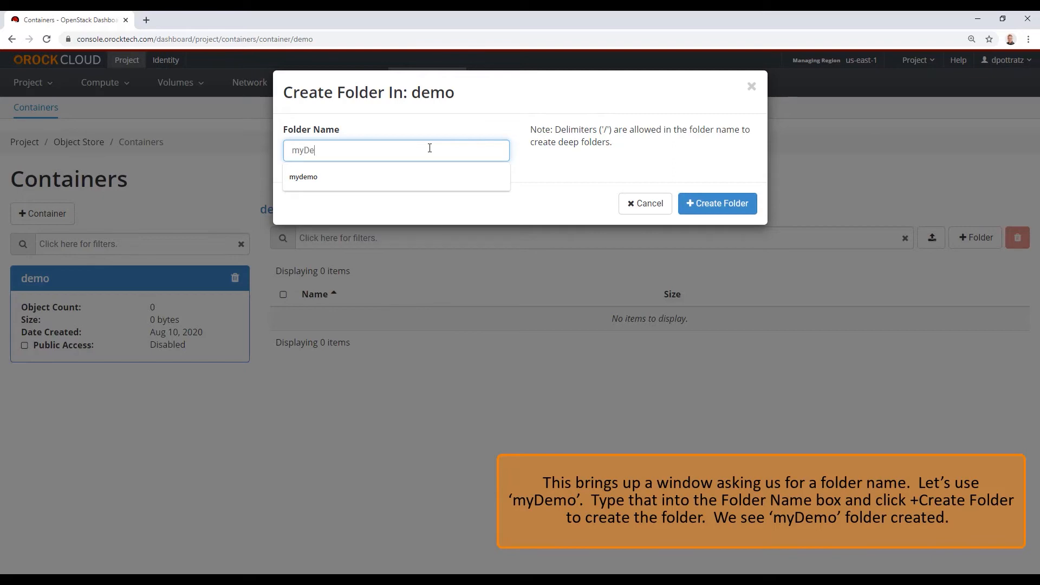
type("mo")
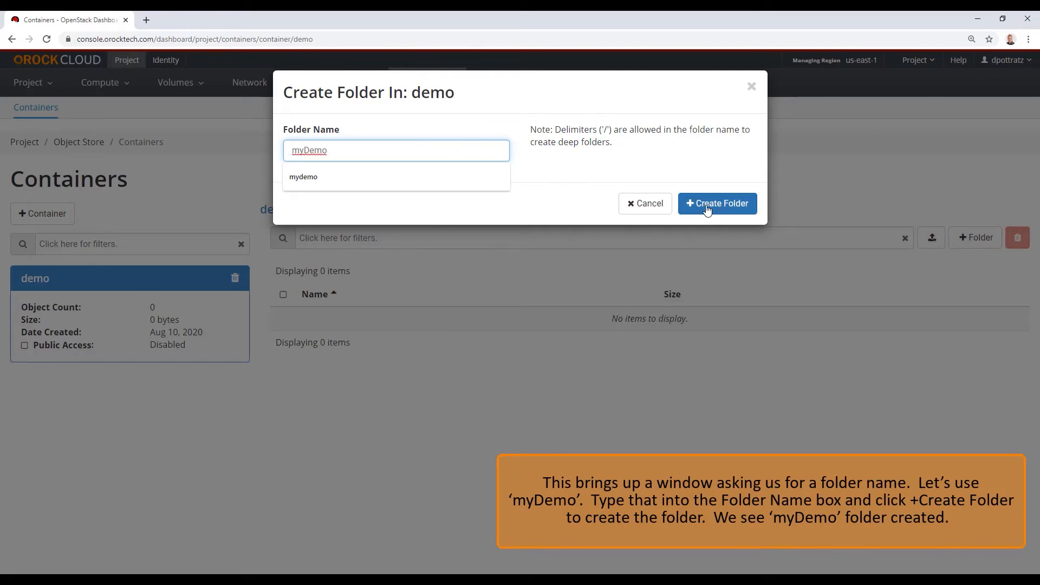
left_click(716, 204)
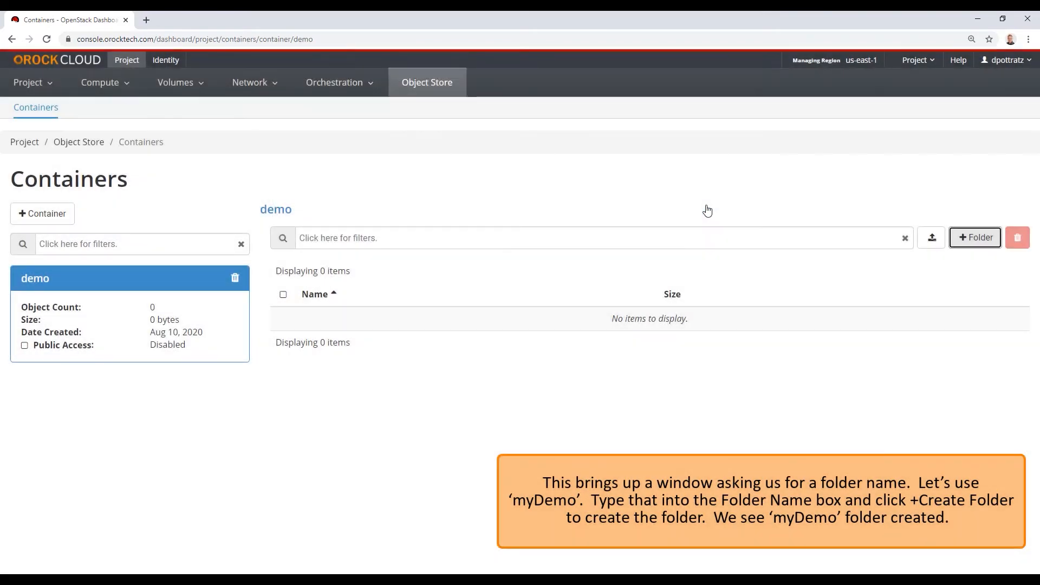
left_click(974, 237)
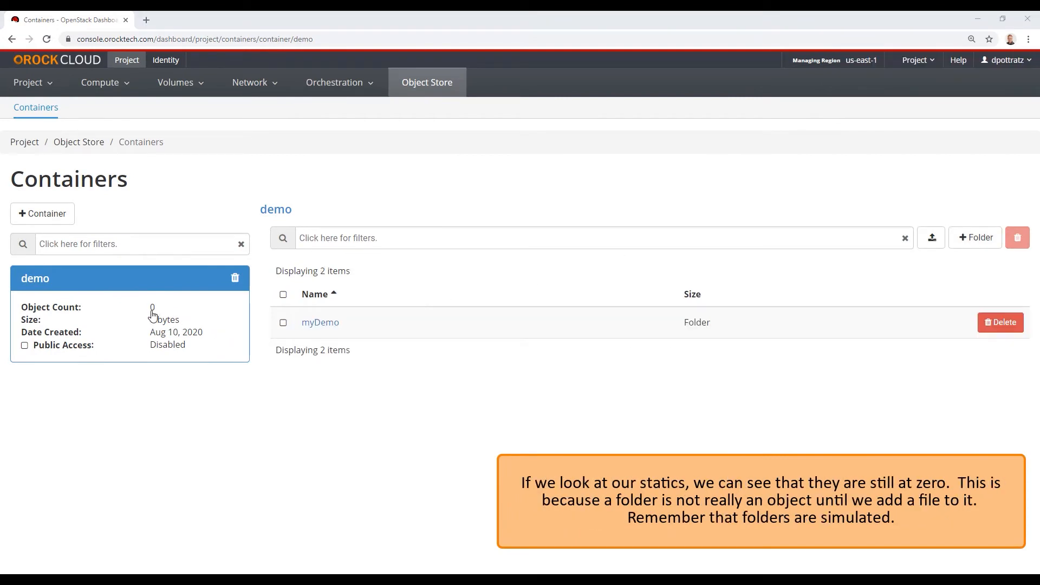
mouse_move(164, 391)
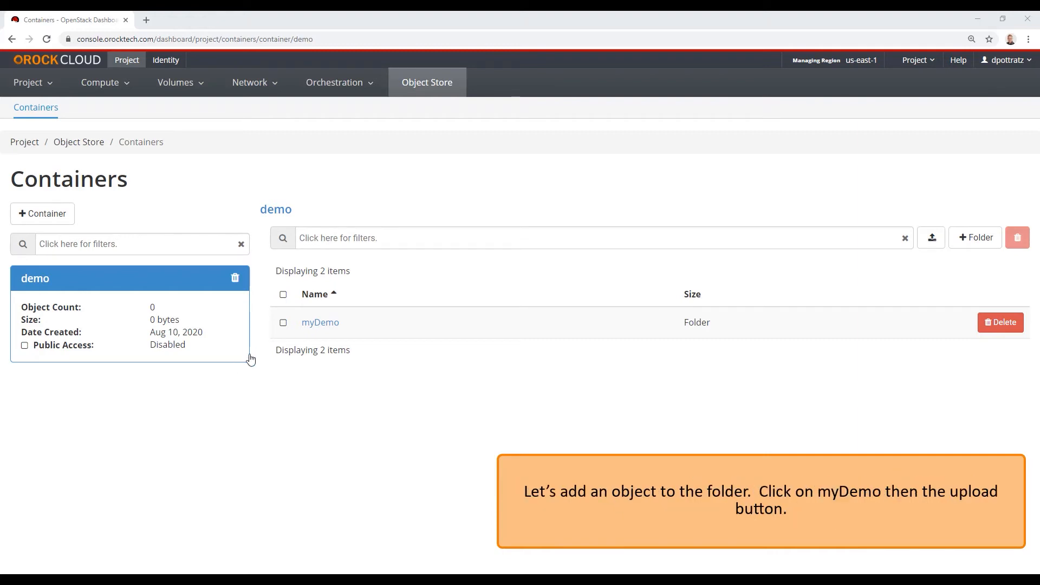
Upload 'GUI add objects to object store.tscproj' from the computer into the myDemo folder.
left_click(320, 322)
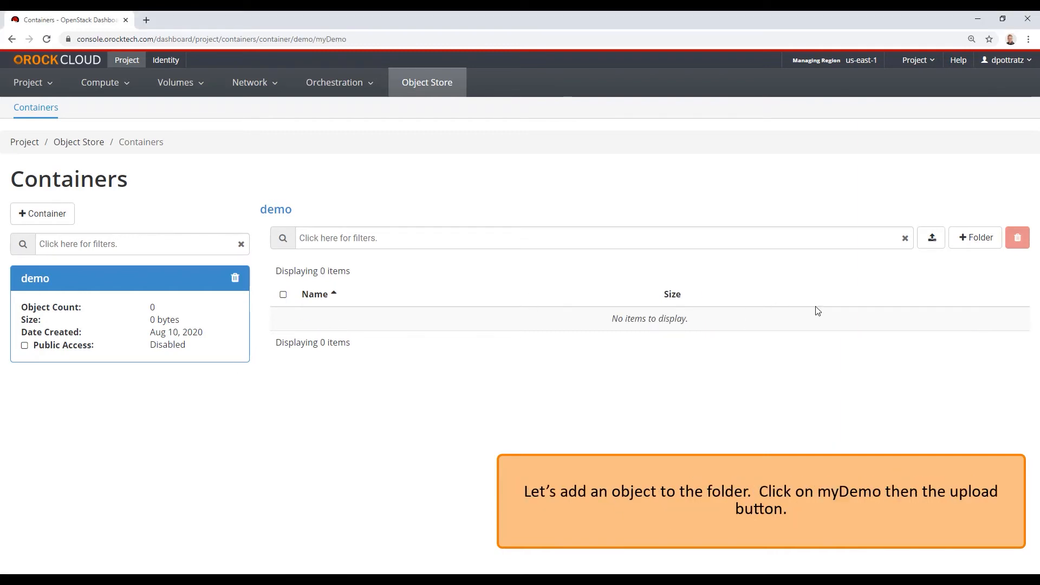
left_click(930, 237)
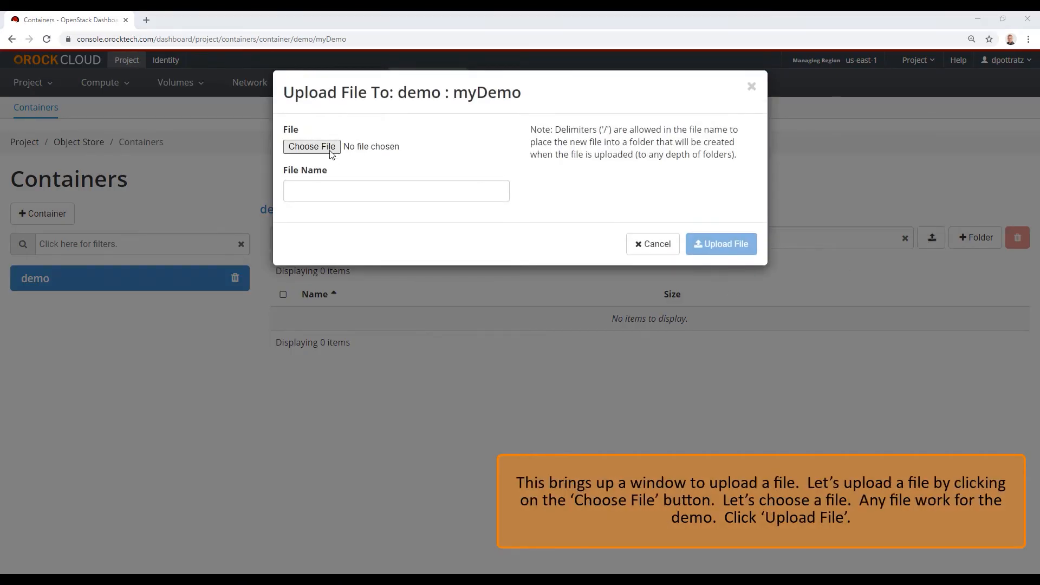
left_click(311, 146)
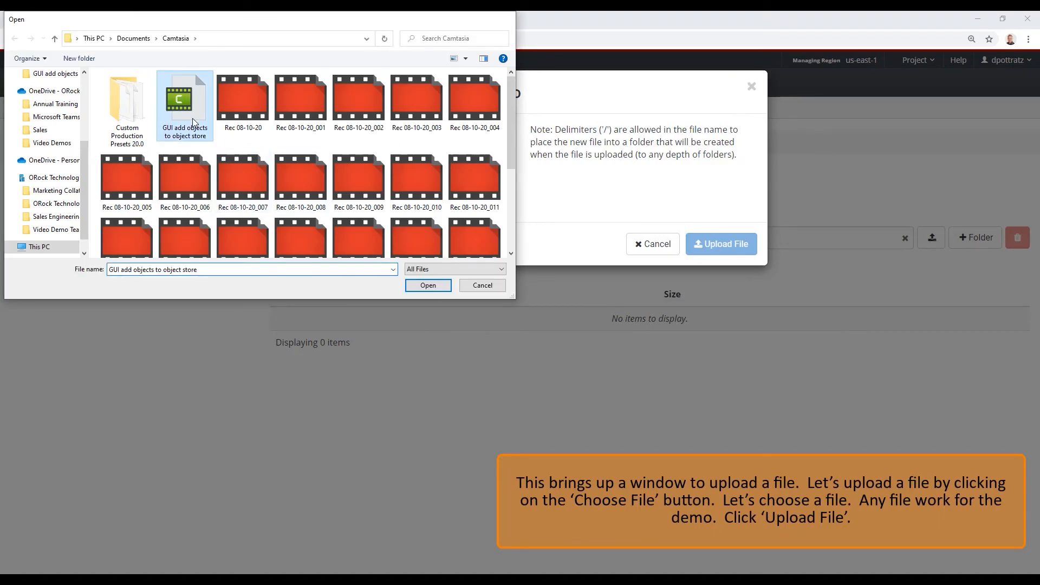
left_click(428, 286)
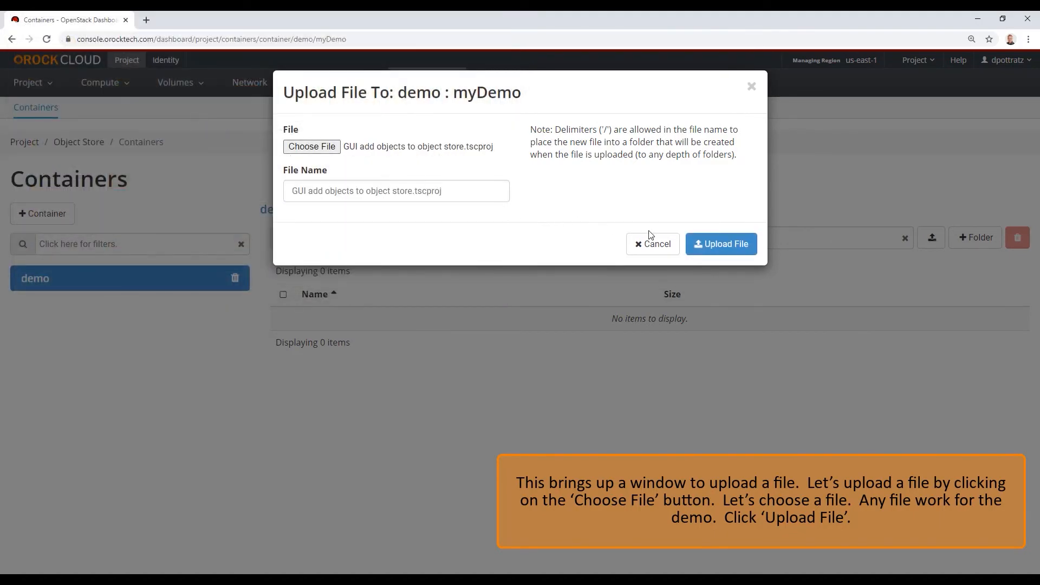
left_click(720, 243)
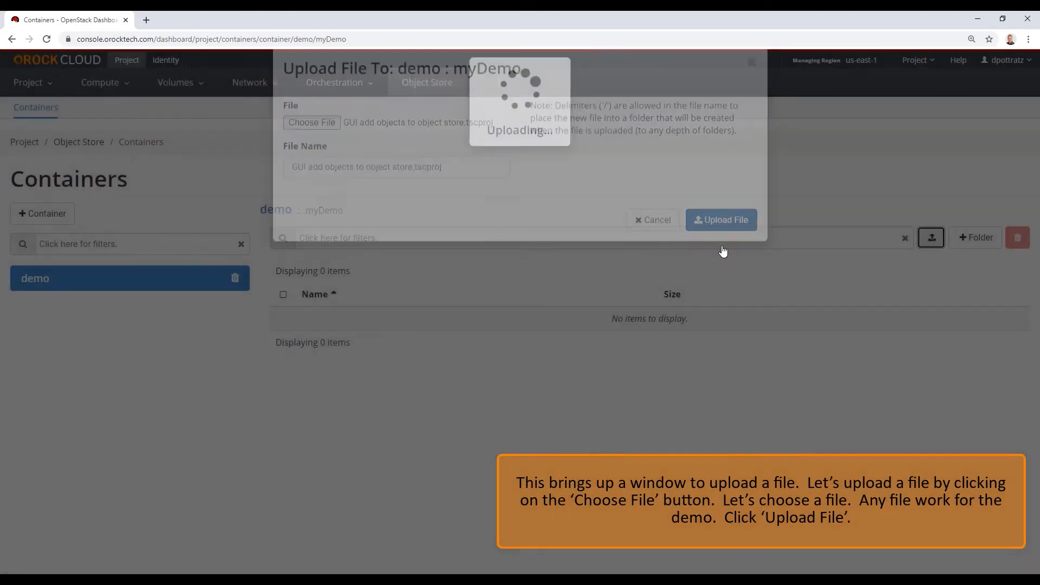
left_click(721, 219)
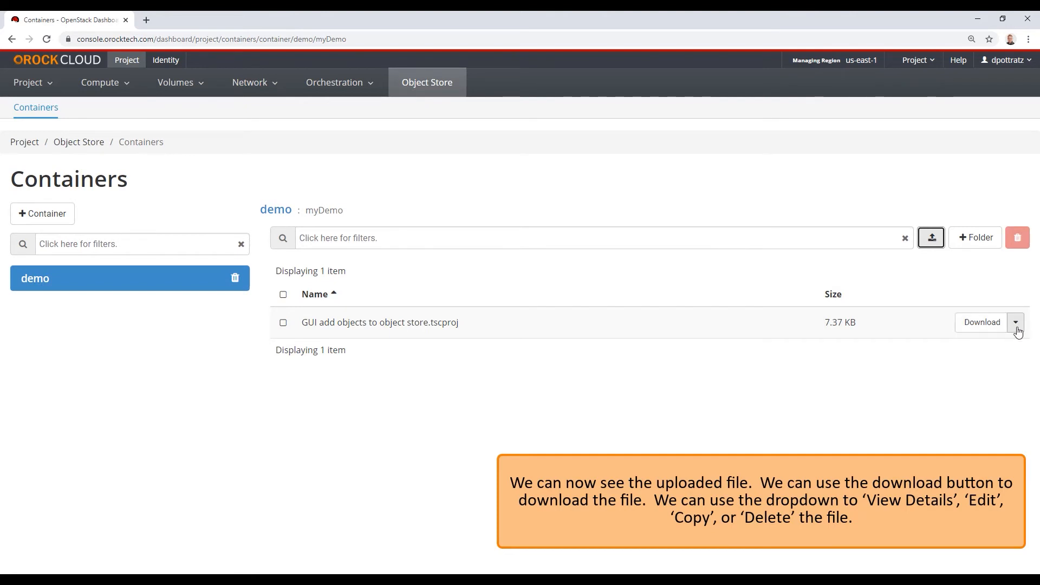
Inspect the uploaded 7.37 KB file's Download actions in myDemo.
left_click(1014, 323)
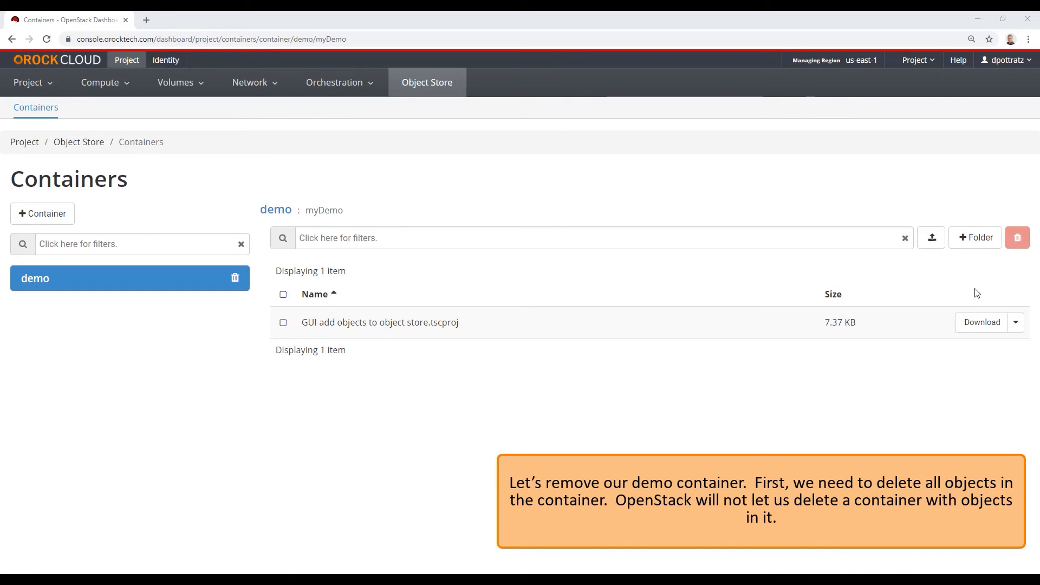
mouse_move(963, 292)
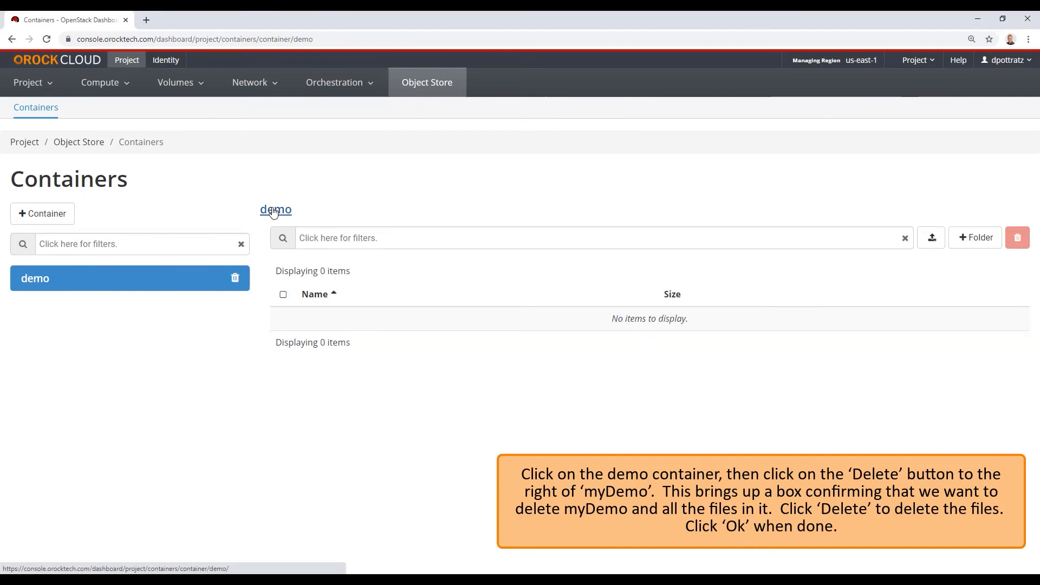
Delete the myDemo folder with its file, leaving the demo container empty.
left_click(275, 210)
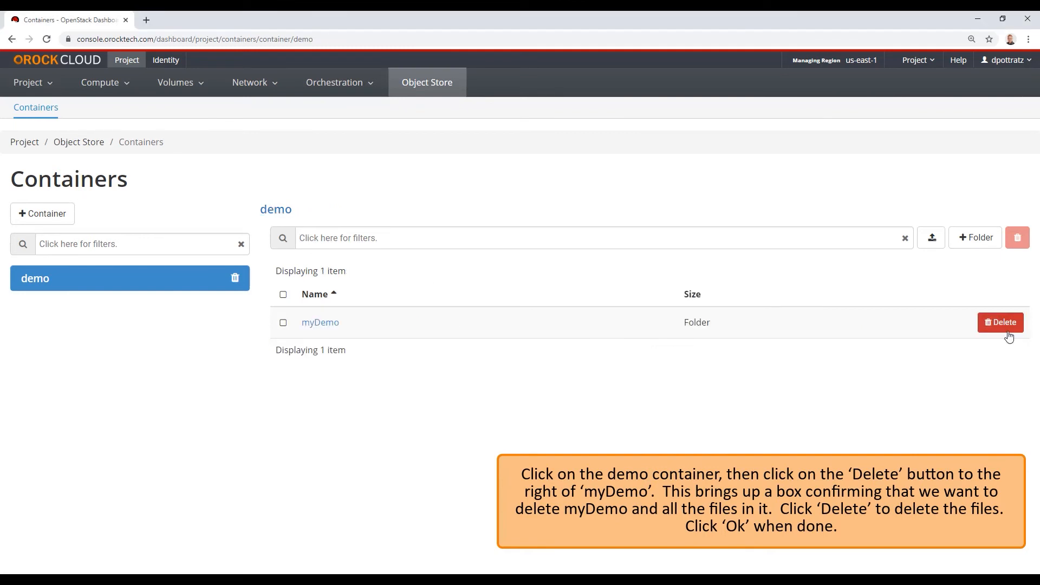
left_click(1000, 323)
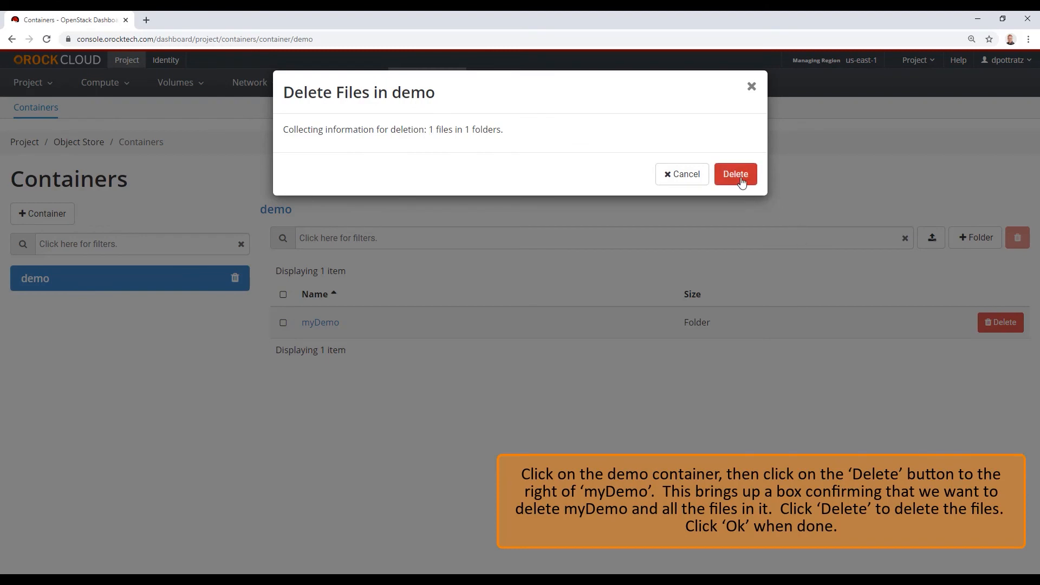
left_click(735, 174)
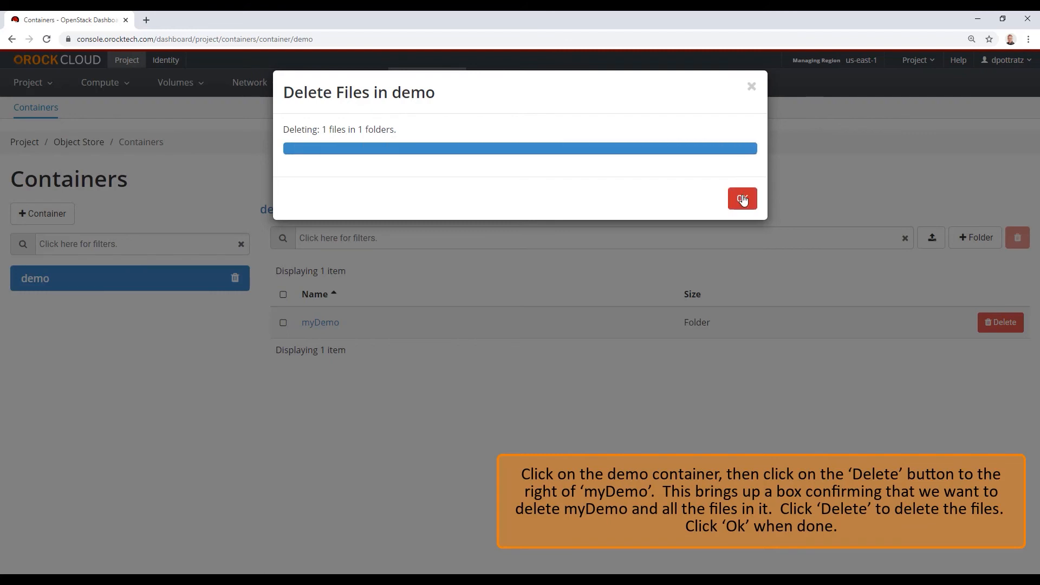
left_click(742, 199)
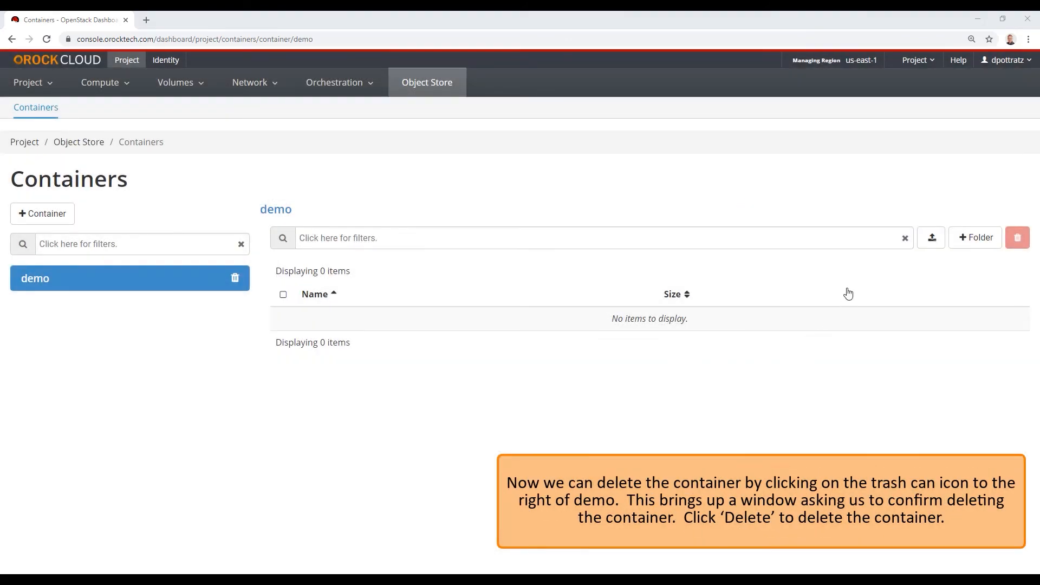
mouse_move(834, 213)
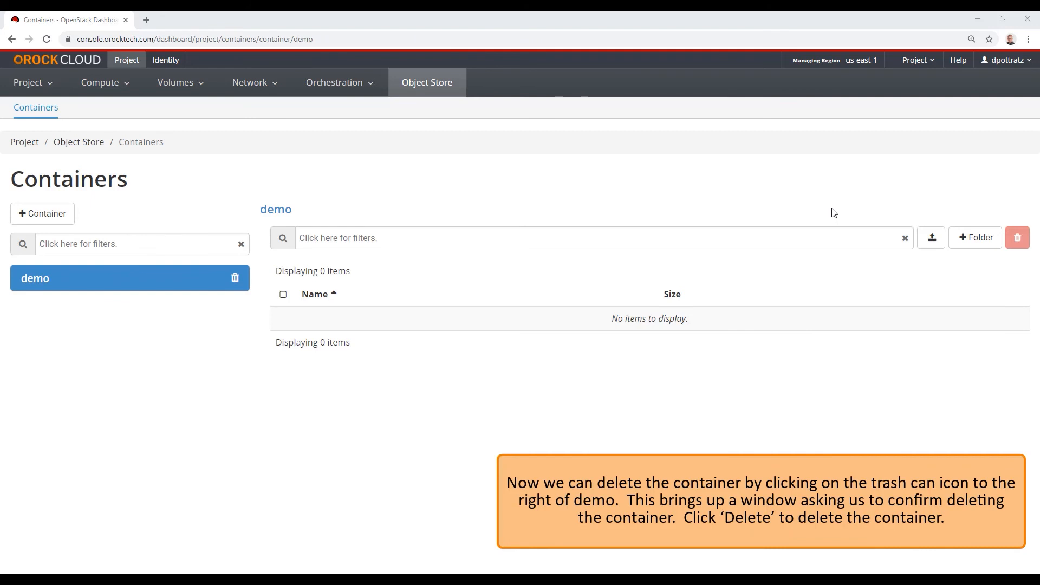
mouse_move(477, 213)
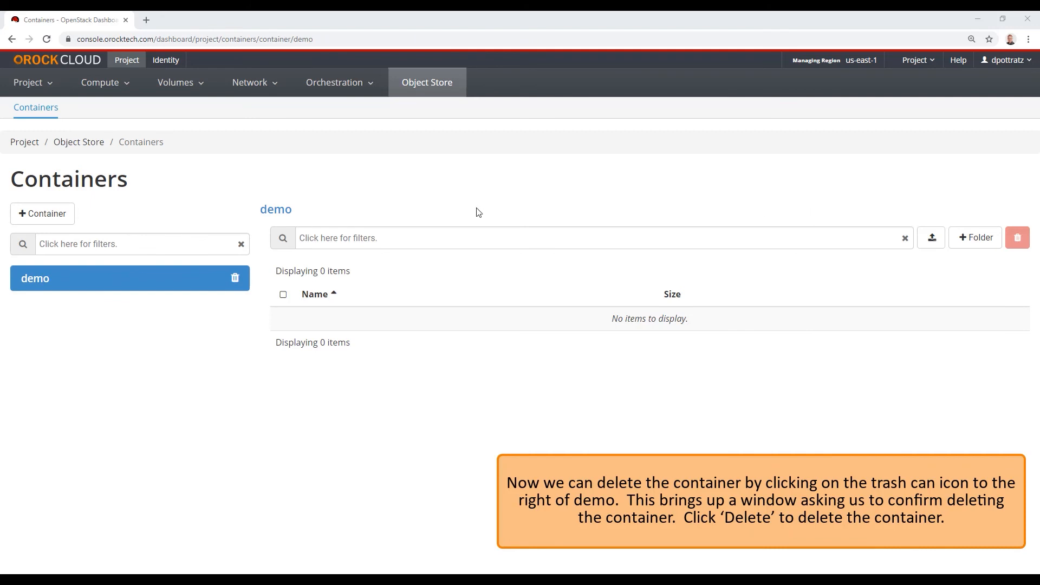
mouse_move(236, 277)
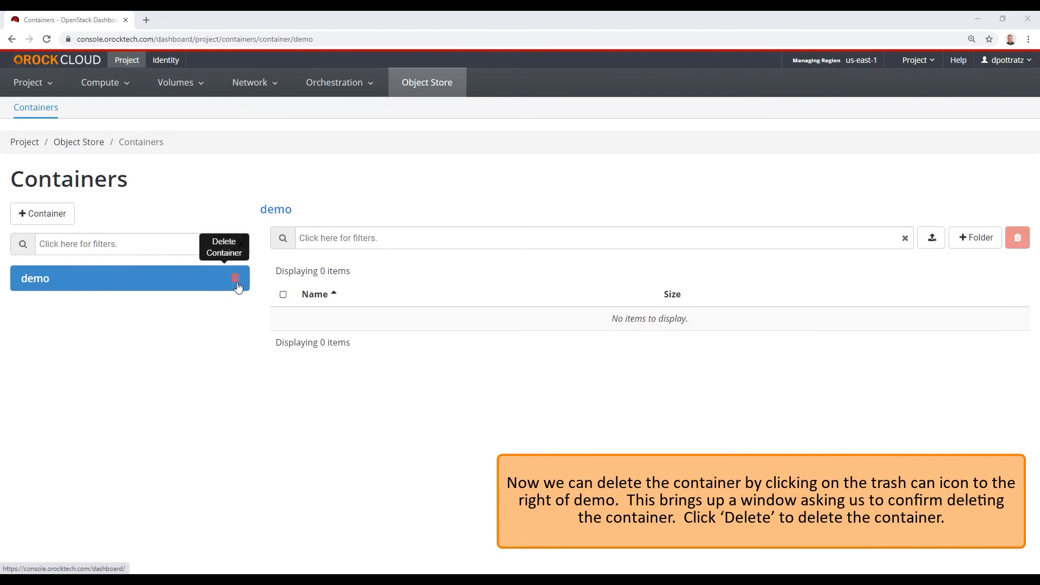
Delete the empty demo container via its trash icon and confirm.
left_click(235, 278)
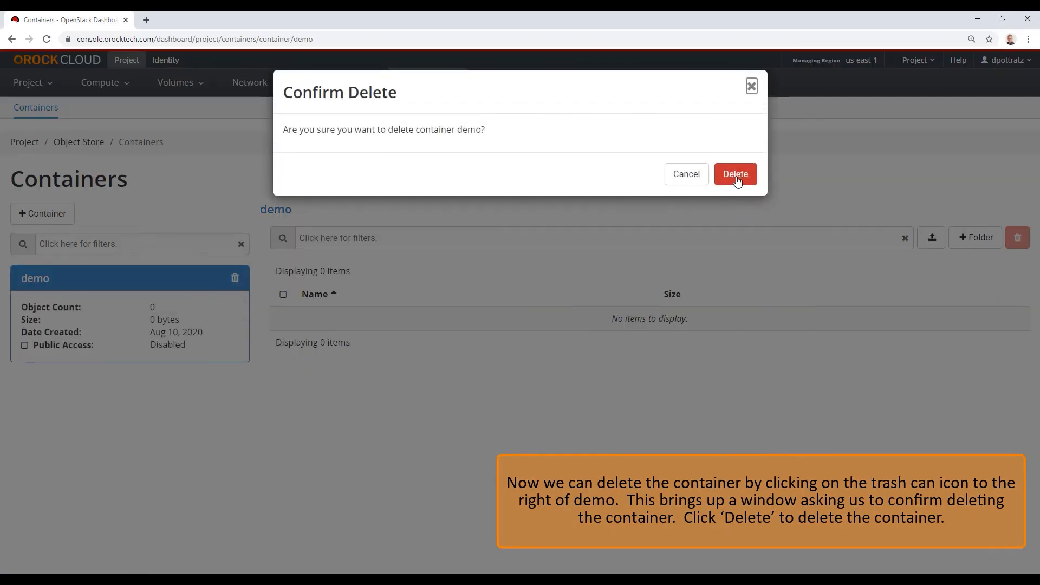
left_click(735, 174)
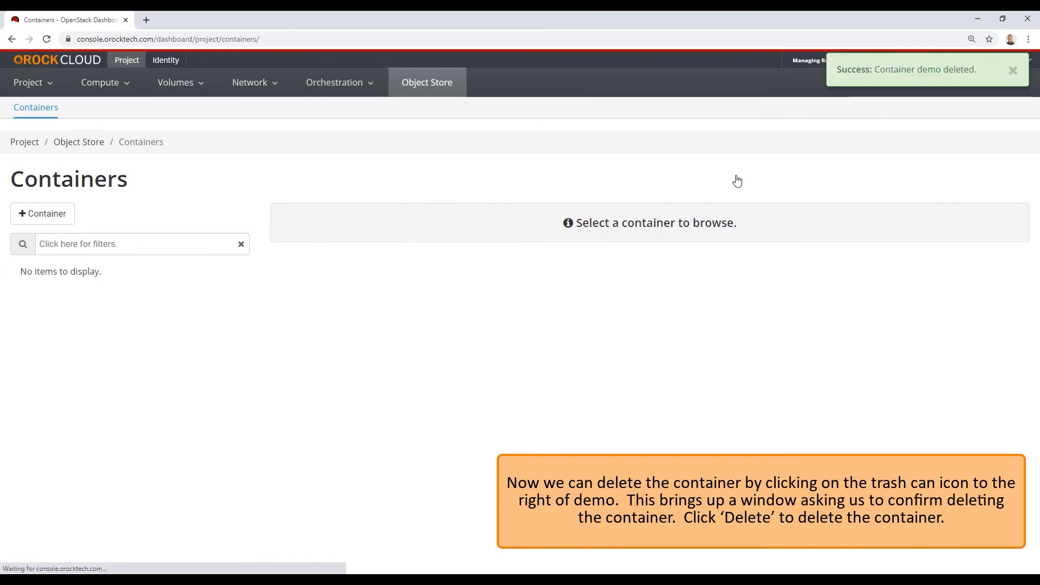